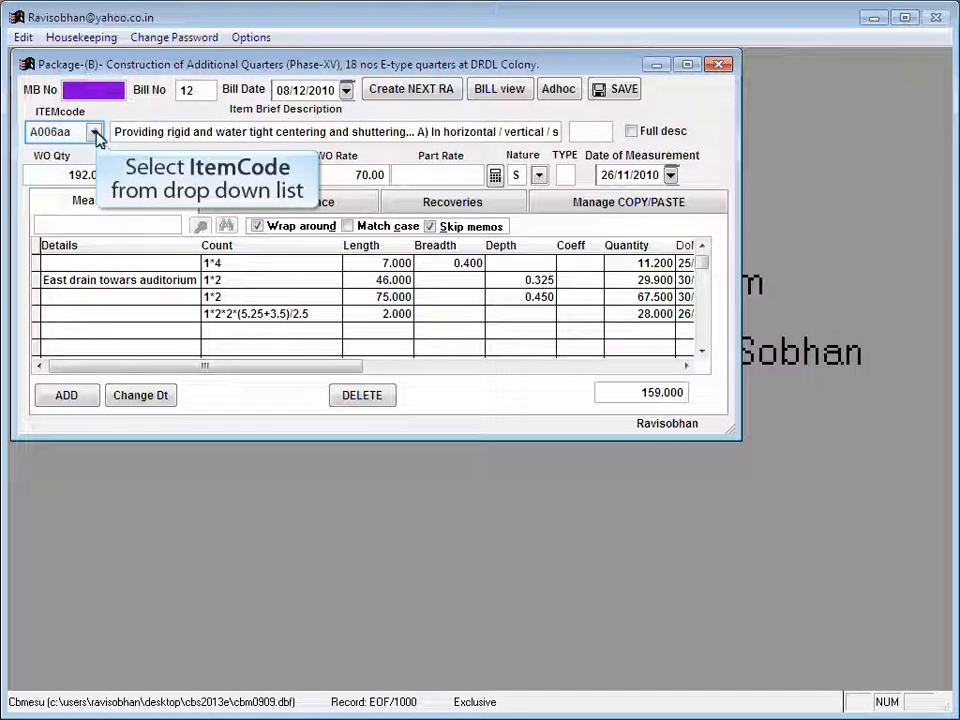
Choose steel item A007b and add a measurement line for the 10 mm bar diameter
{"action": "left_click", "coordinate": [96, 136]}
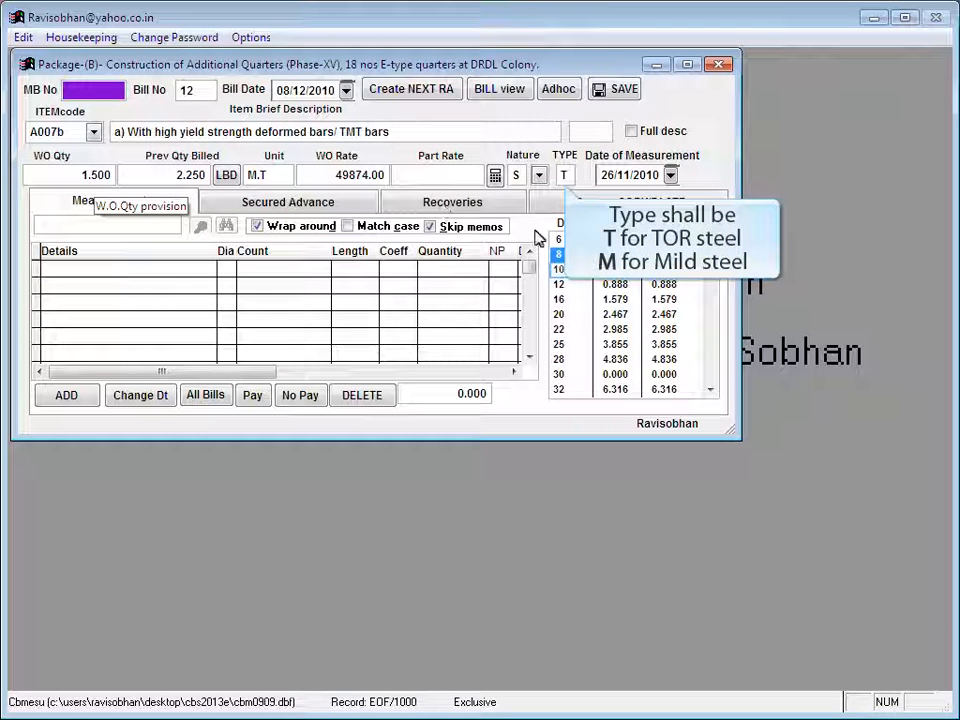
{"action": "mouse_move", "coordinate": [568, 284]}
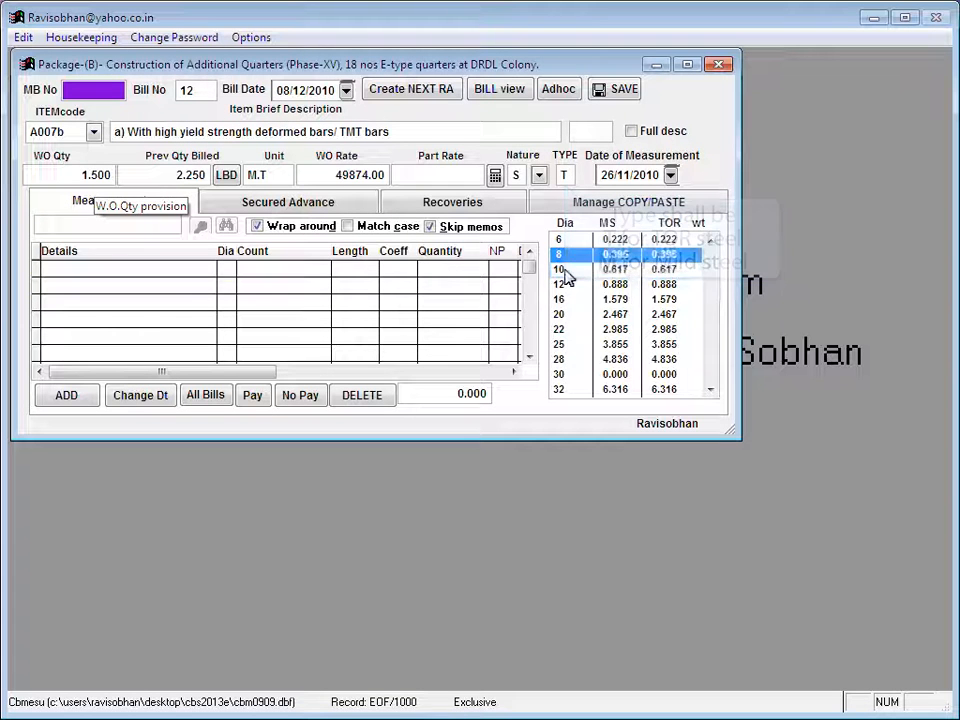
{"action": "left_click", "coordinate": [562, 284]}
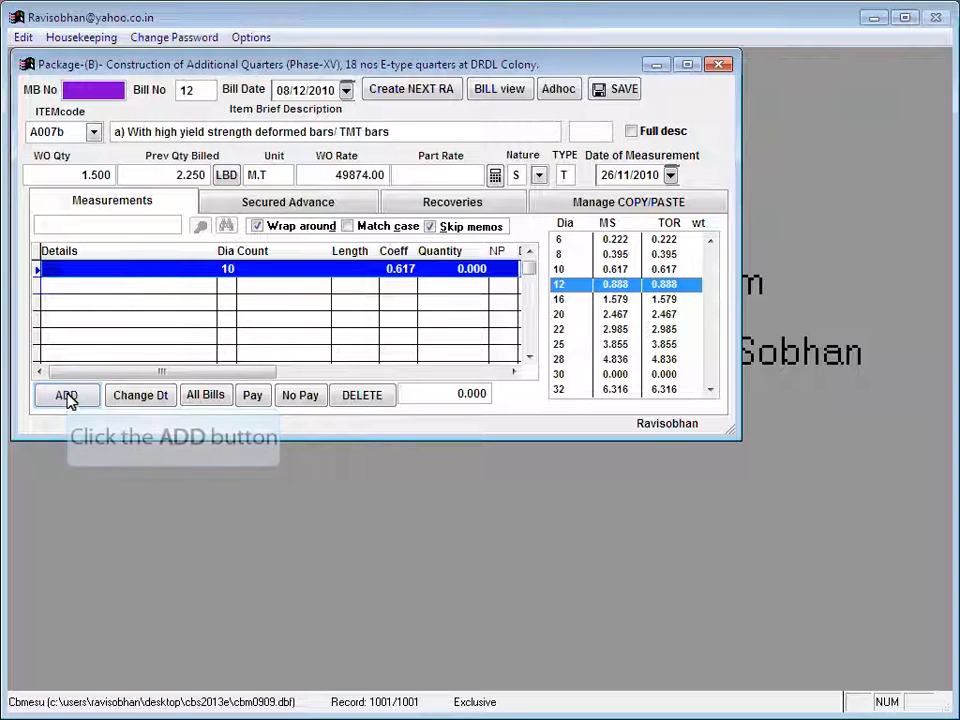
{"action": "left_click", "coordinate": [66, 396]}
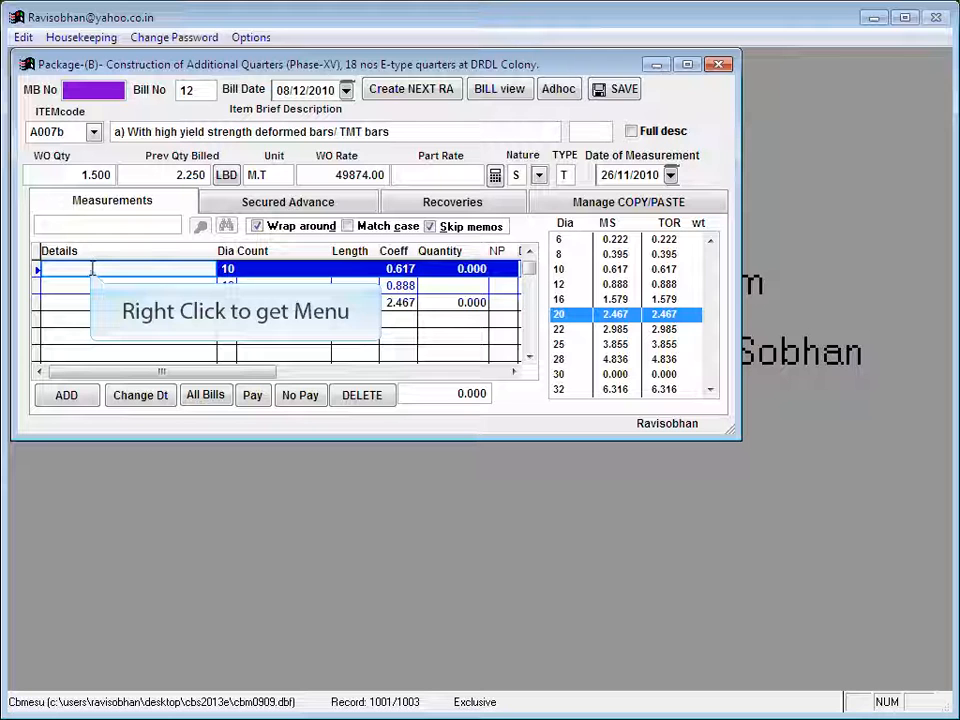
Fill the first line with the Footing Bottom measurement, quantity 19.127
{"action": "right_click", "coordinate": [96, 270]}
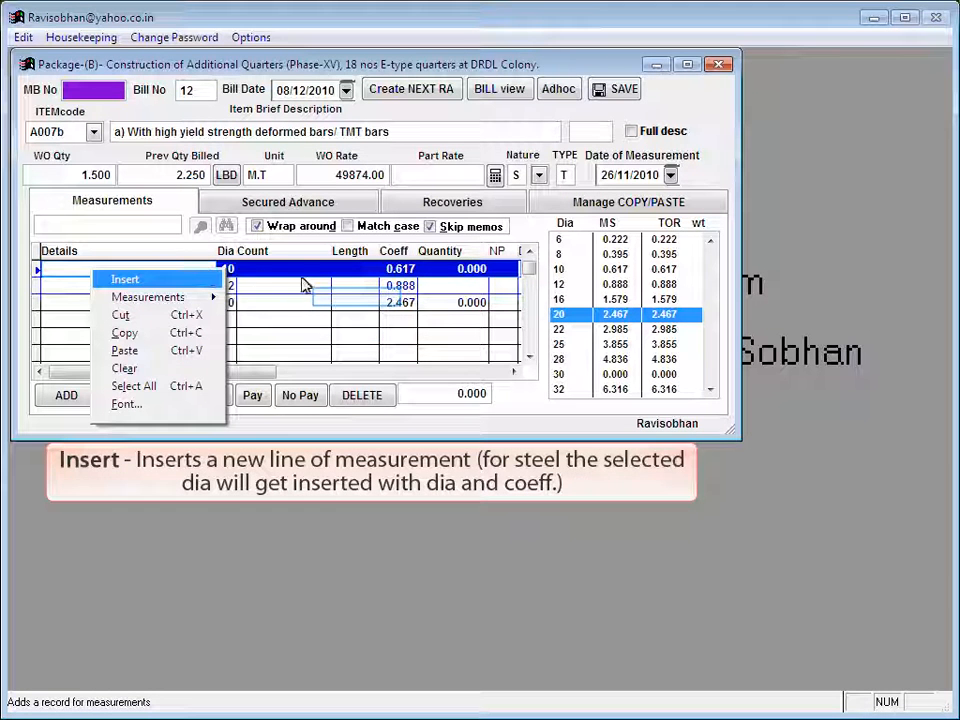
{"action": "mouse_move", "coordinate": [338, 300]}
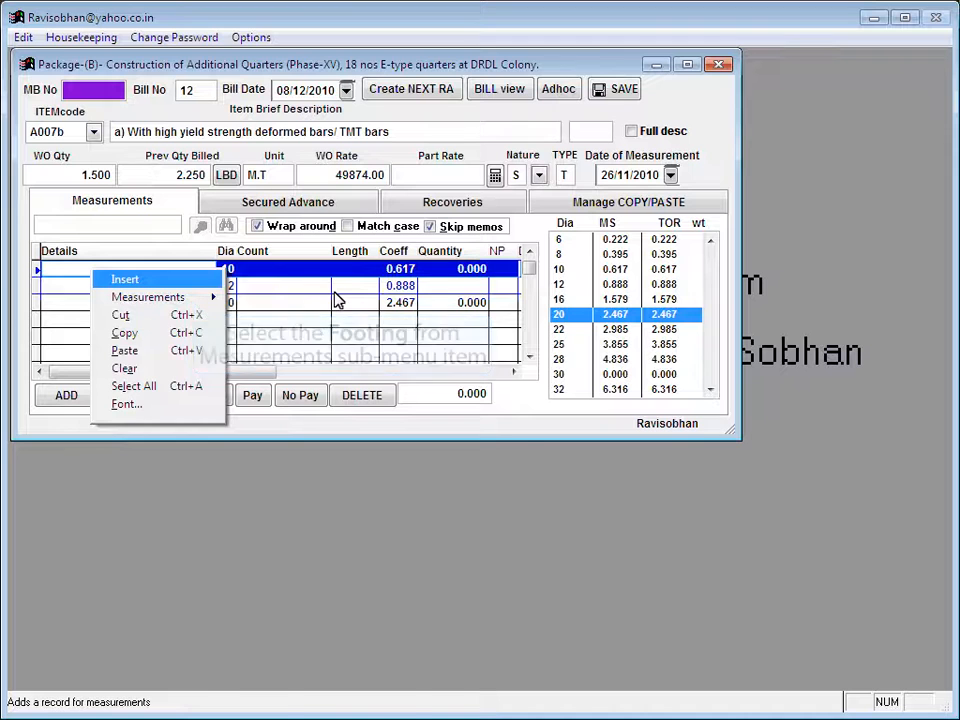
{"action": "left_click", "coordinate": [124, 280]}
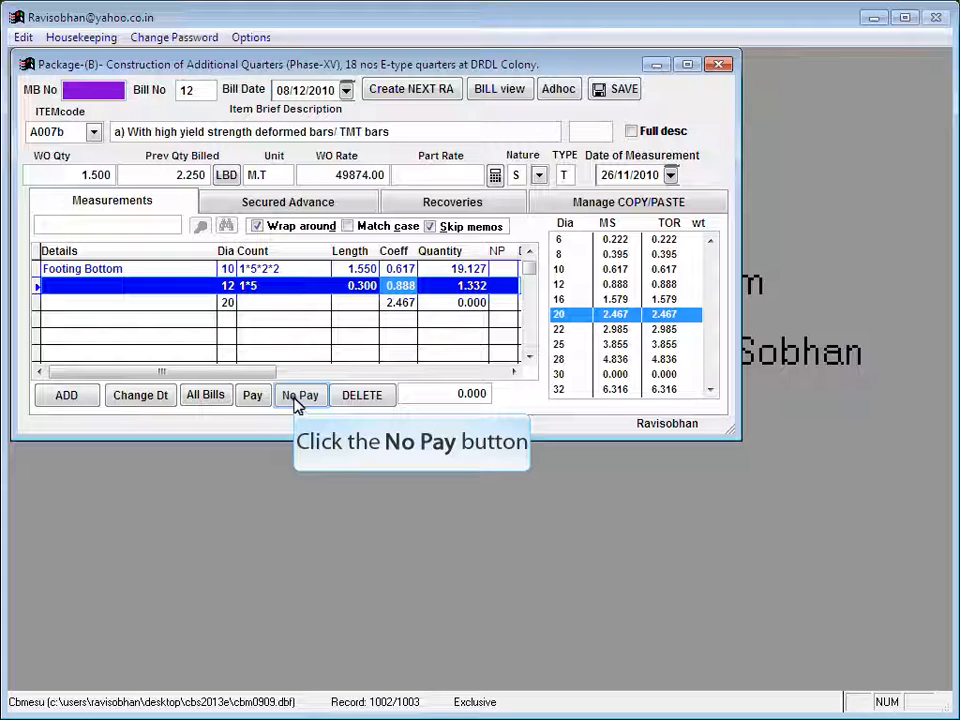
Mark the 12 mm line as No Pay and total the quantities to 20.460 MT
{"action": "left_click", "coordinate": [300, 396]}
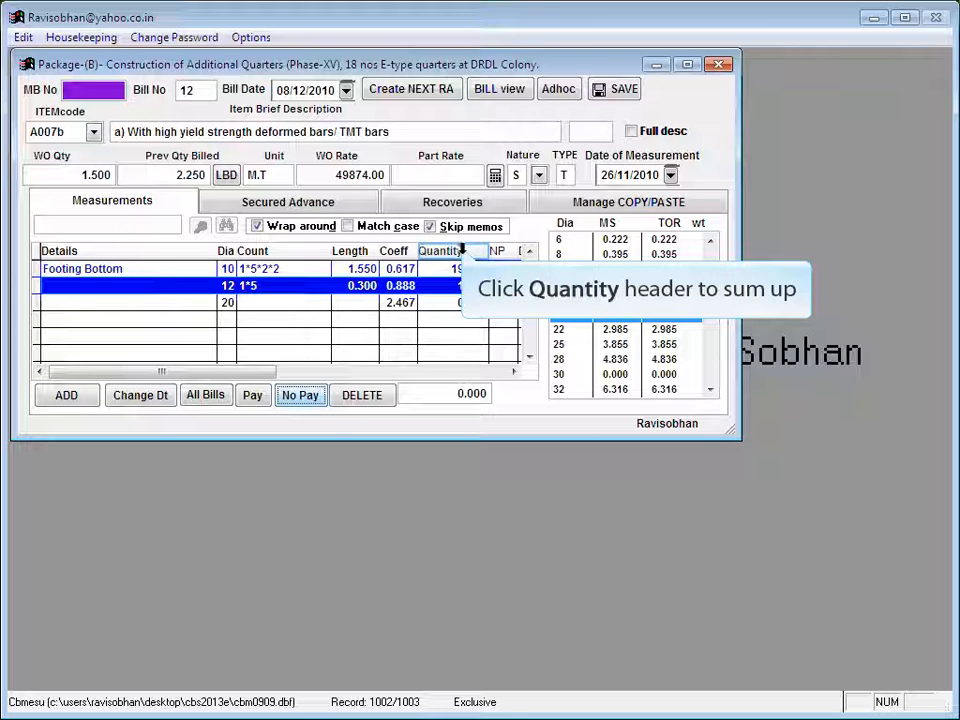
{"action": "left_click", "coordinate": [442, 250]}
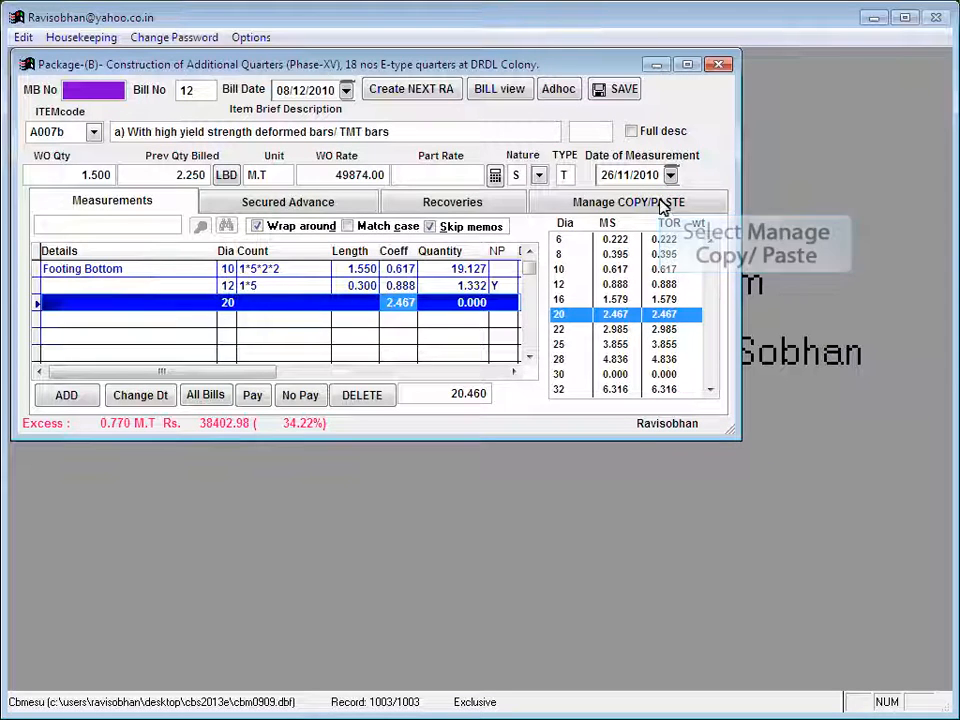
List the old-bill measurement rows in the copy/paste manager, ready for paste
{"action": "left_click", "coordinate": [628, 200]}
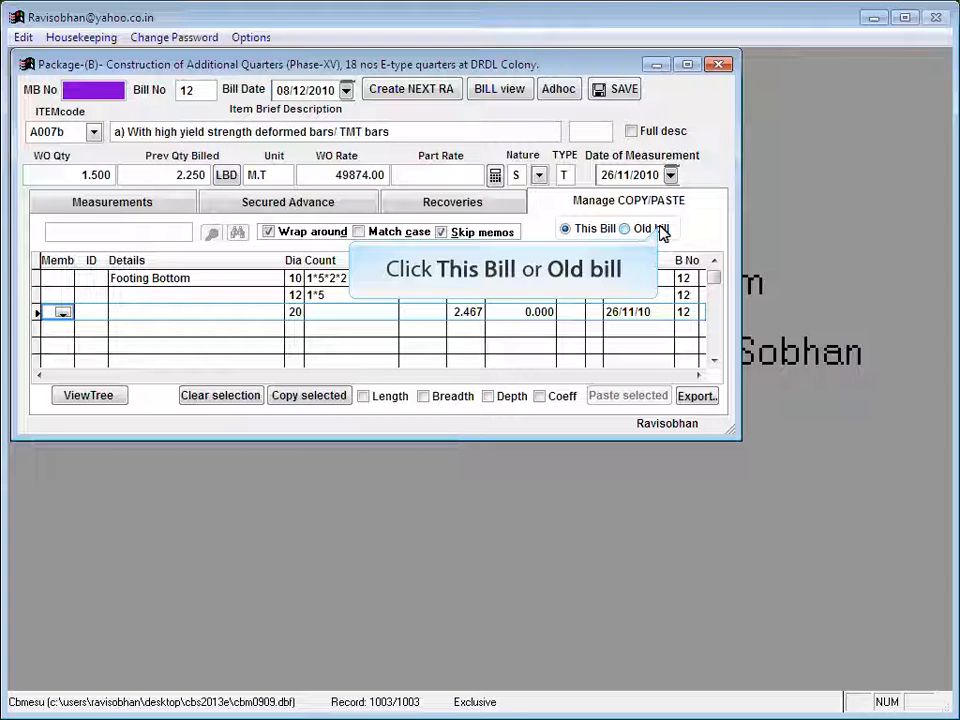
{"action": "left_click", "coordinate": [624, 228]}
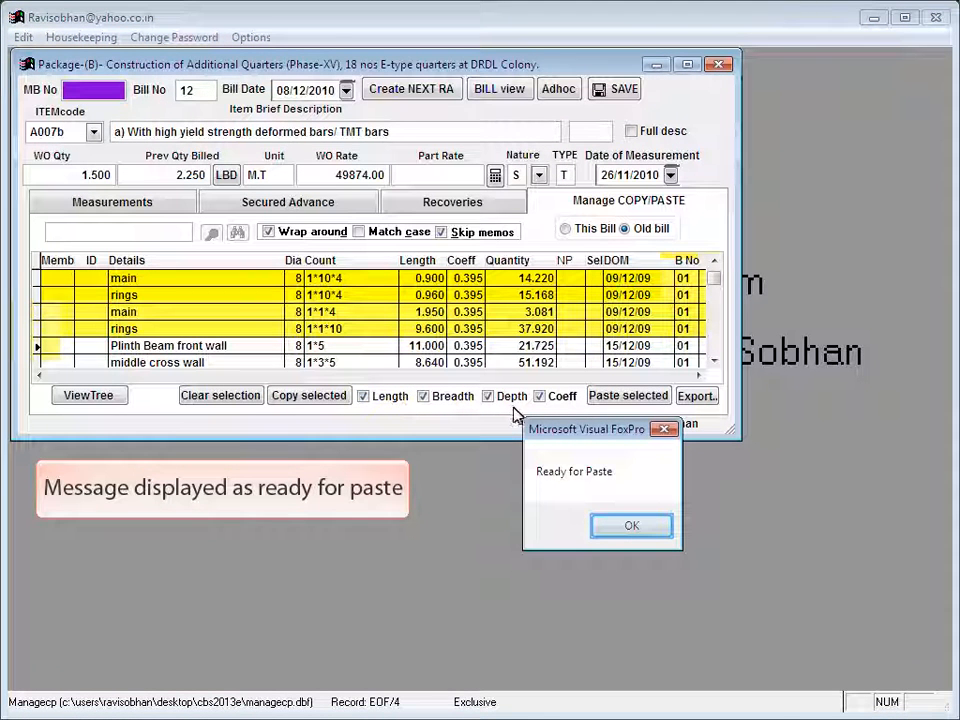
{"action": "mouse_move", "coordinate": [632, 524]}
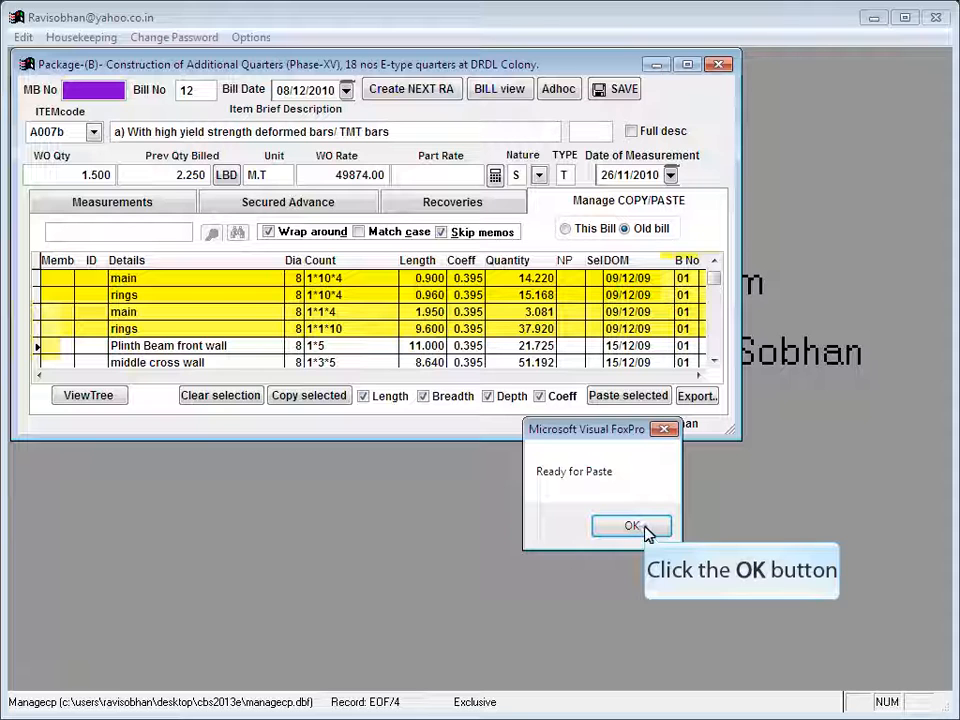
Paste the copied old-bill measurements into item A007b dated 27/11/2010 and confirm
{"action": "left_click", "coordinate": [632, 526]}
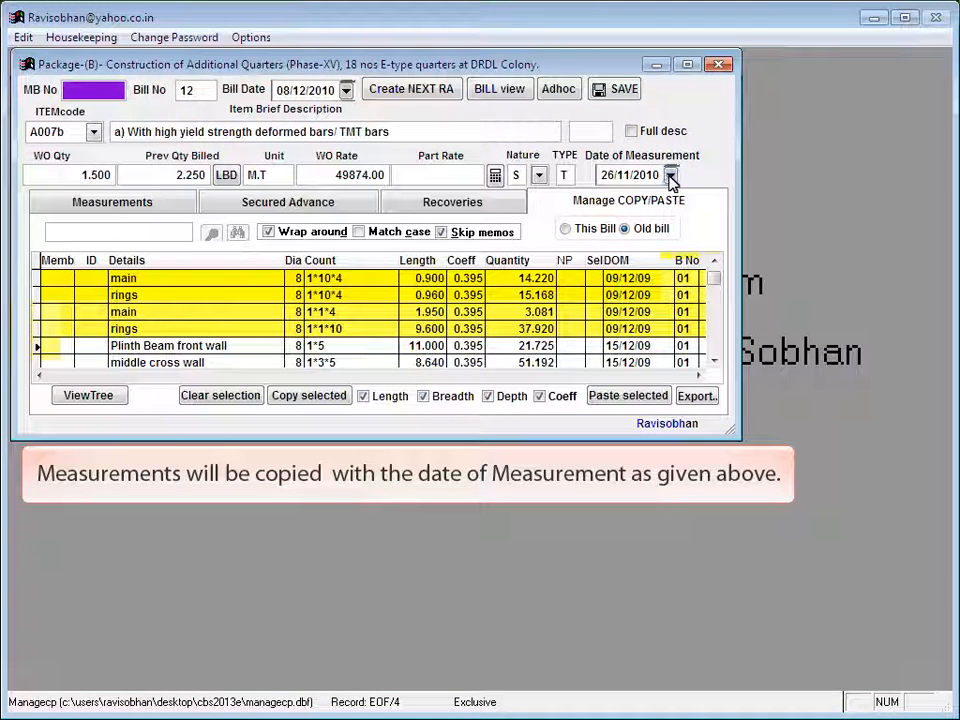
{"action": "mouse_move", "coordinate": [670, 176]}
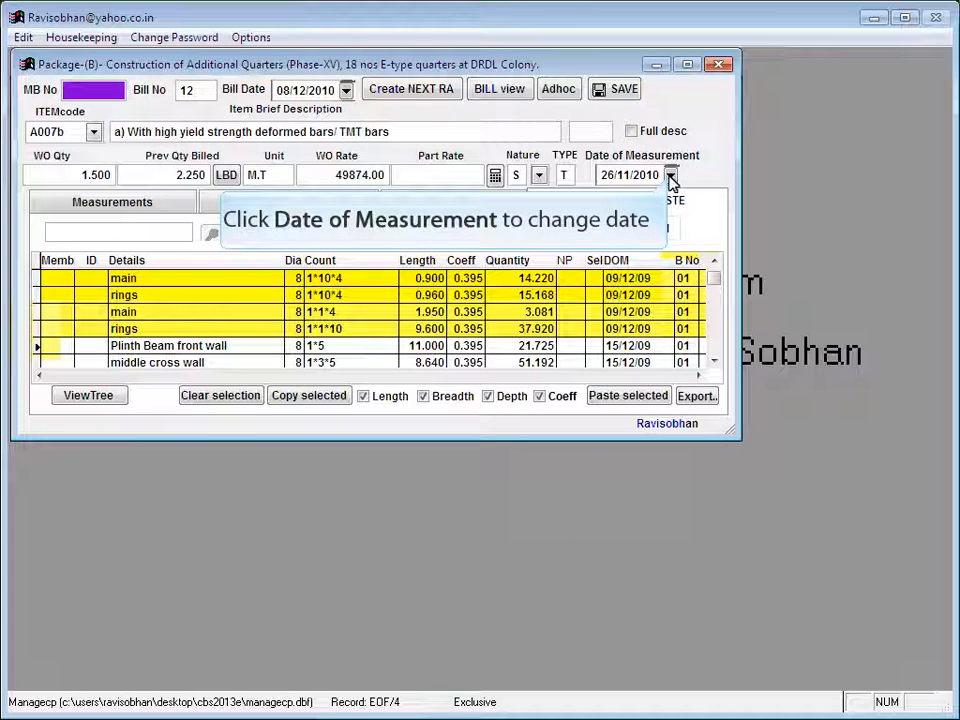
{"action": "left_click", "coordinate": [670, 176]}
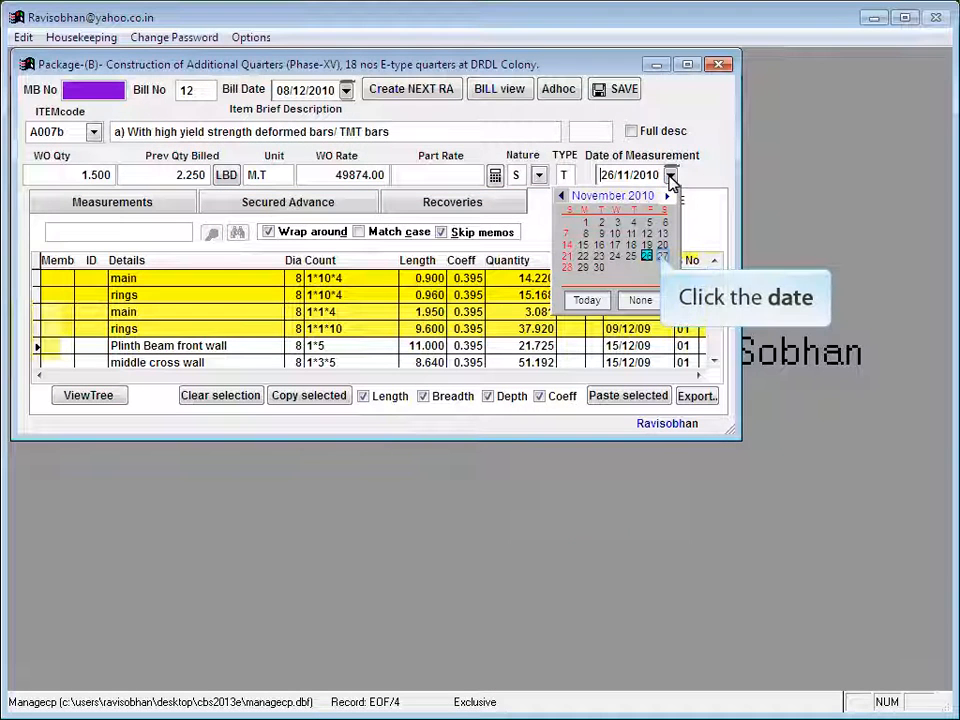
{"action": "mouse_move", "coordinate": [664, 260]}
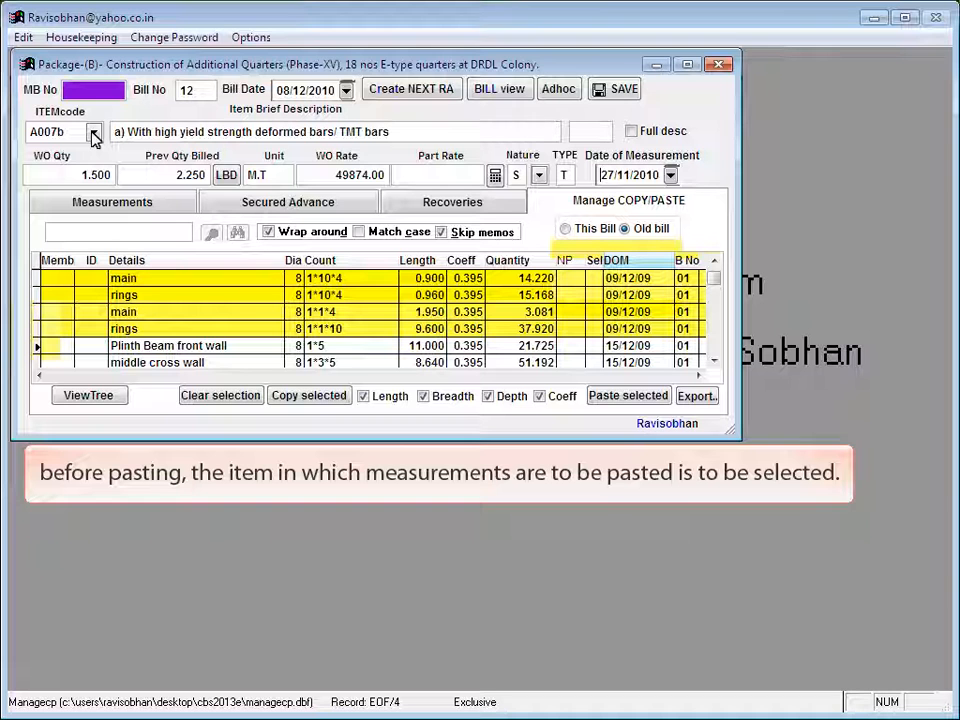
{"action": "left_click", "coordinate": [92, 132]}
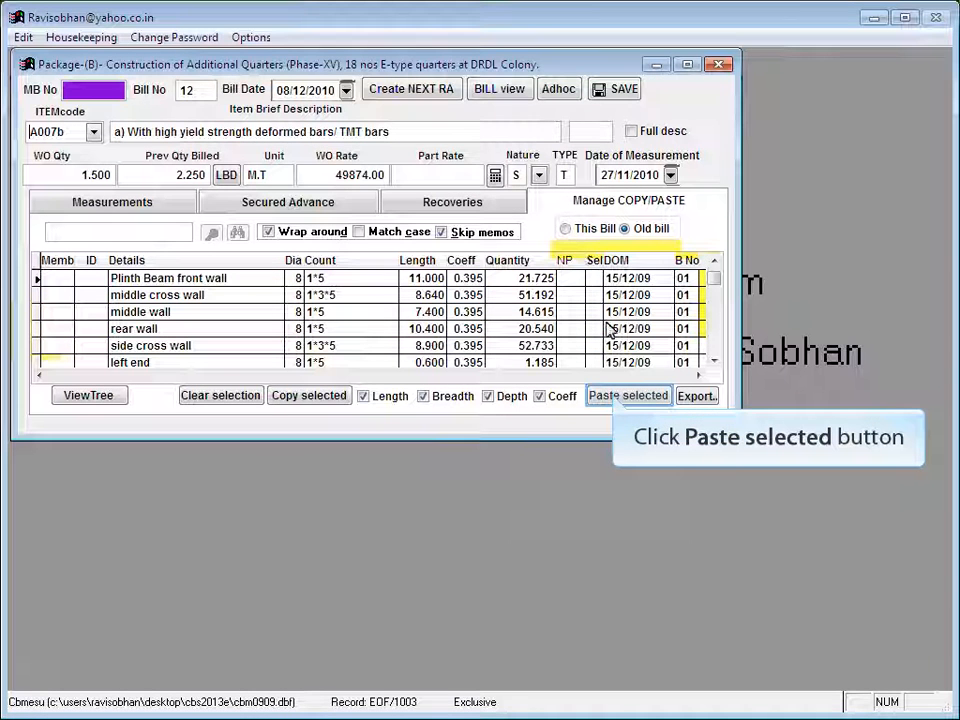
{"action": "left_click", "coordinate": [628, 396]}
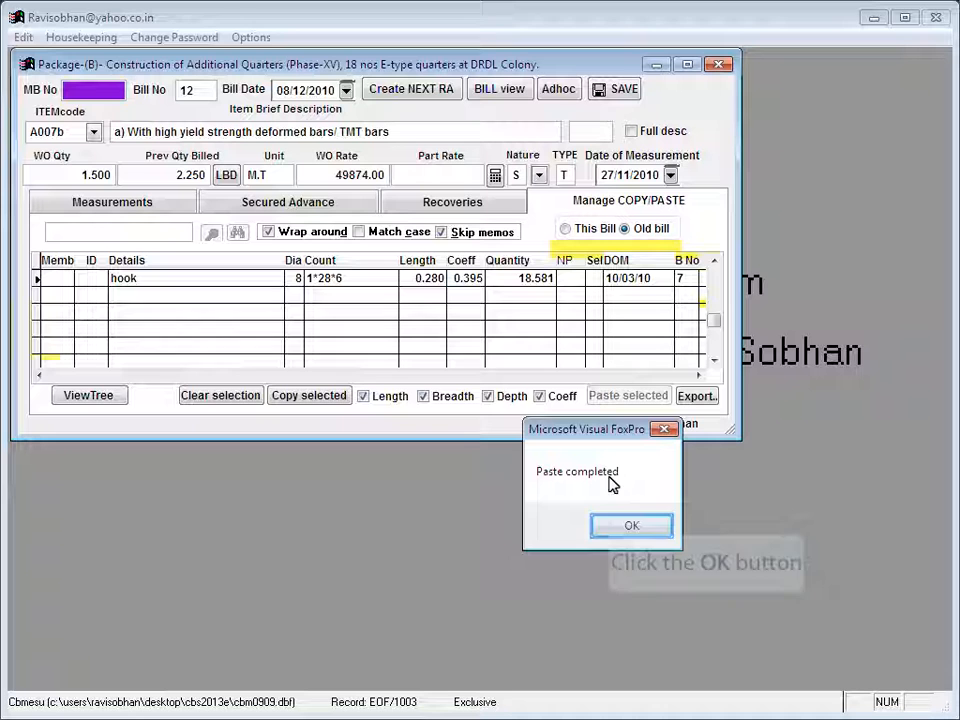
{"action": "left_click", "coordinate": [632, 524]}
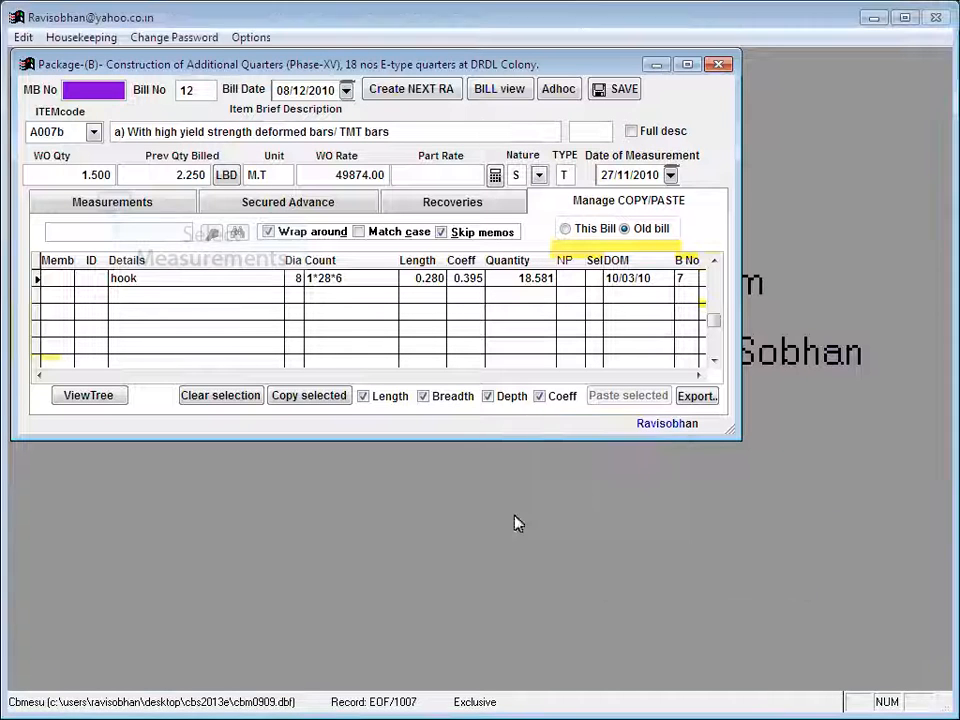
{"action": "mouse_move", "coordinate": [112, 204]}
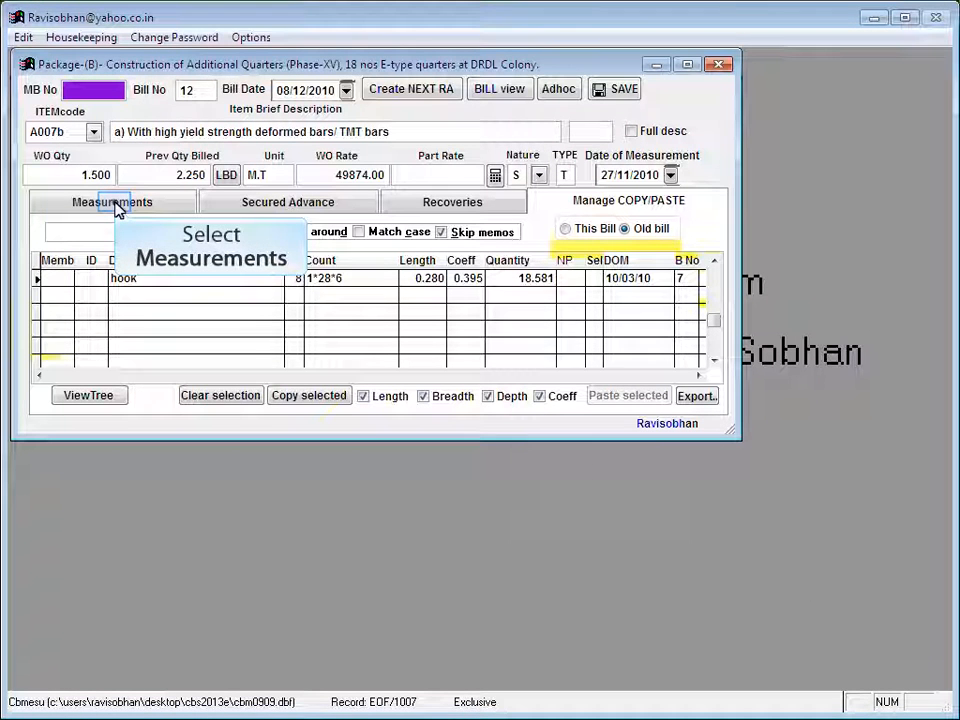
Set the measurement date to 30 November 2010 and re-date the first lines to 30/11/10
{"action": "left_click", "coordinate": [112, 200]}
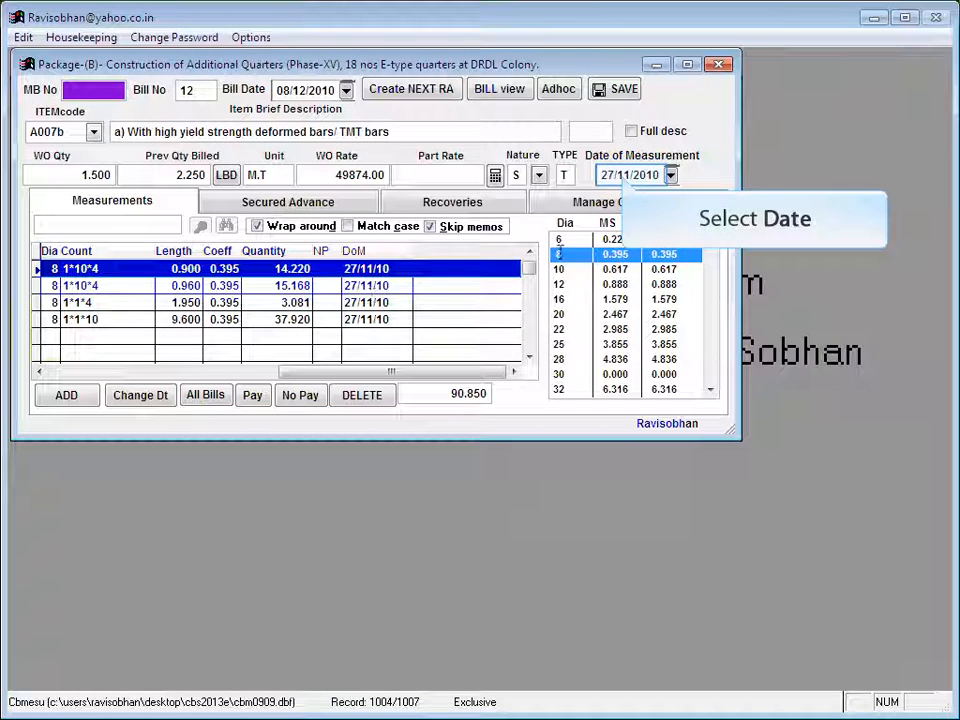
{"action": "left_click", "coordinate": [668, 176]}
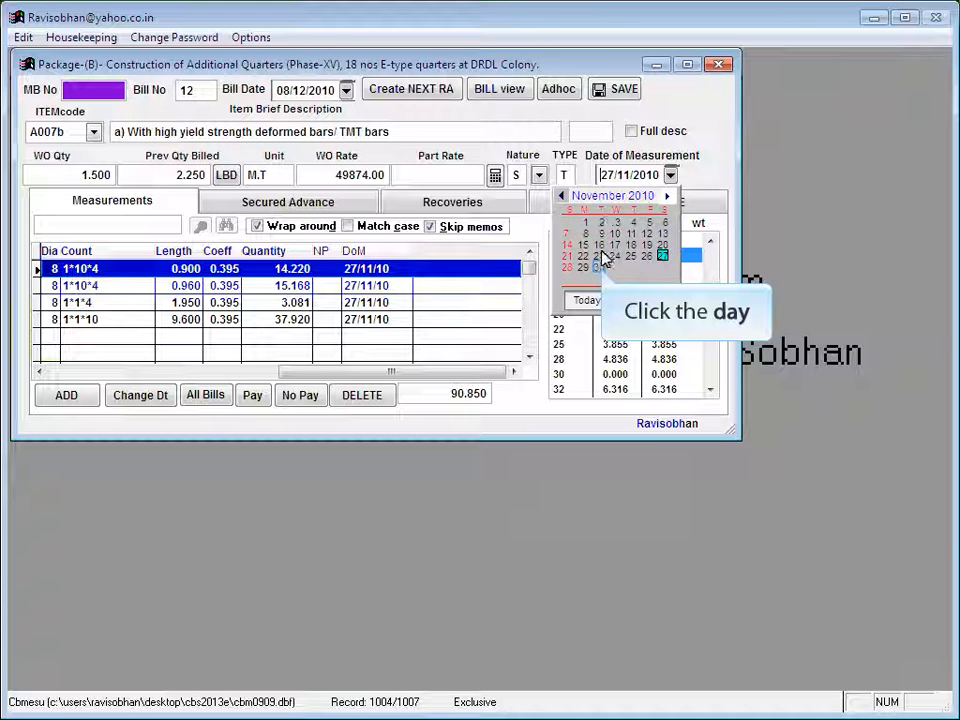
{"action": "left_click", "coordinate": [582, 268]}
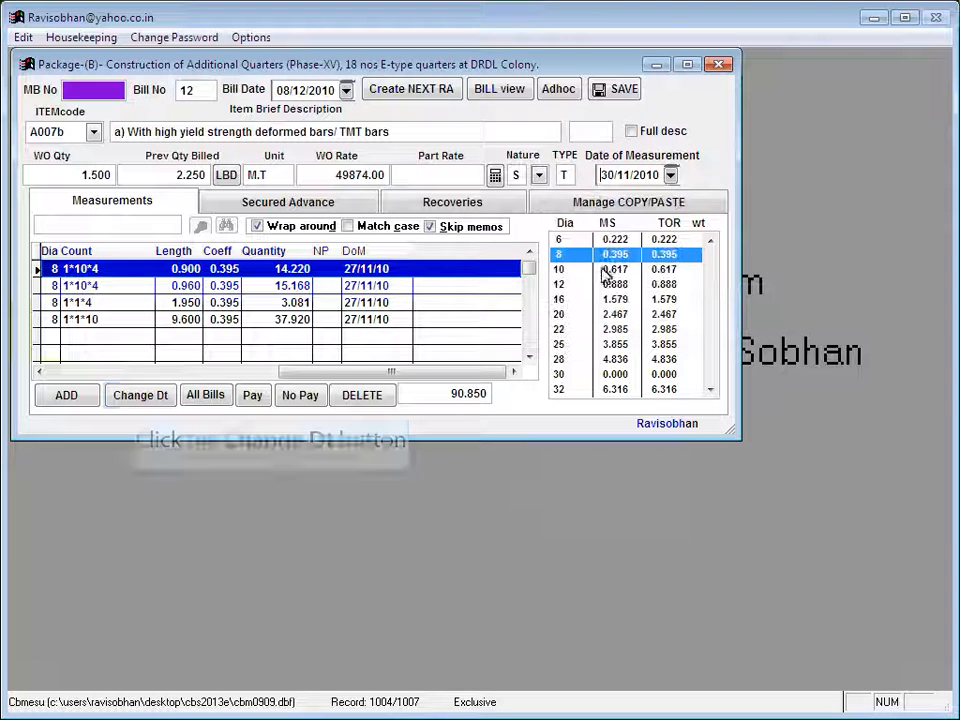
{"action": "mouse_move", "coordinate": [140, 396]}
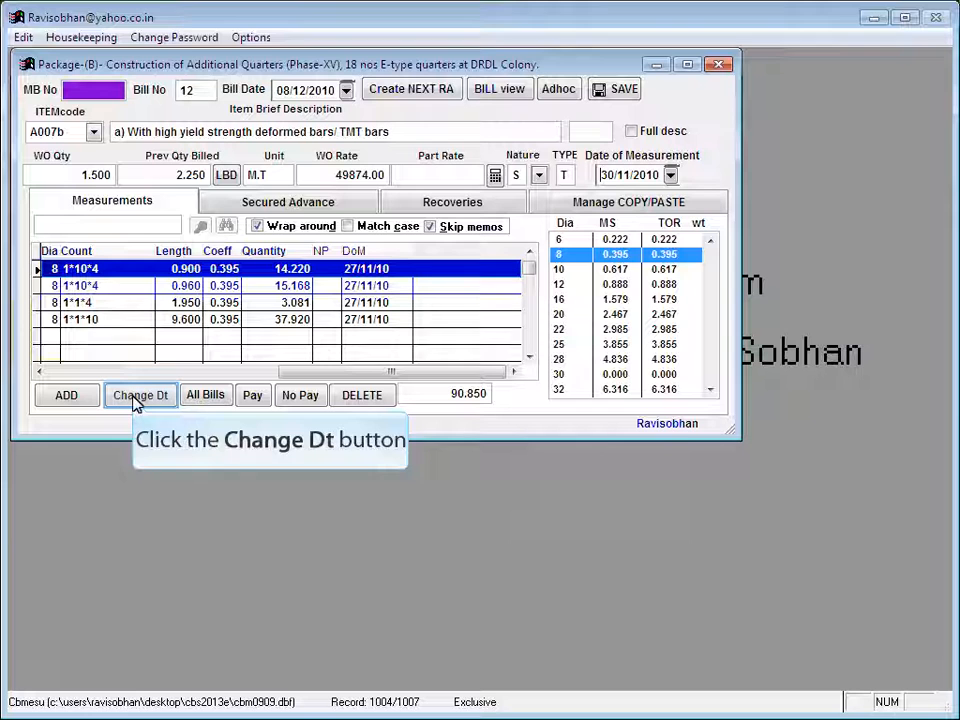
{"action": "left_click", "coordinate": [140, 396]}
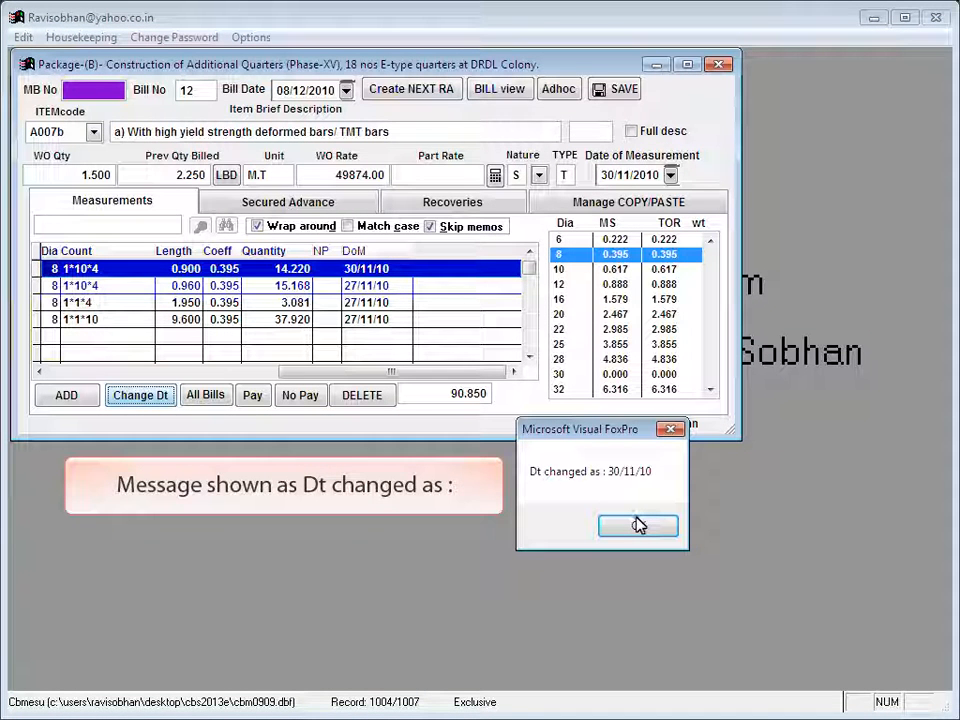
{"action": "left_click", "coordinate": [638, 526]}
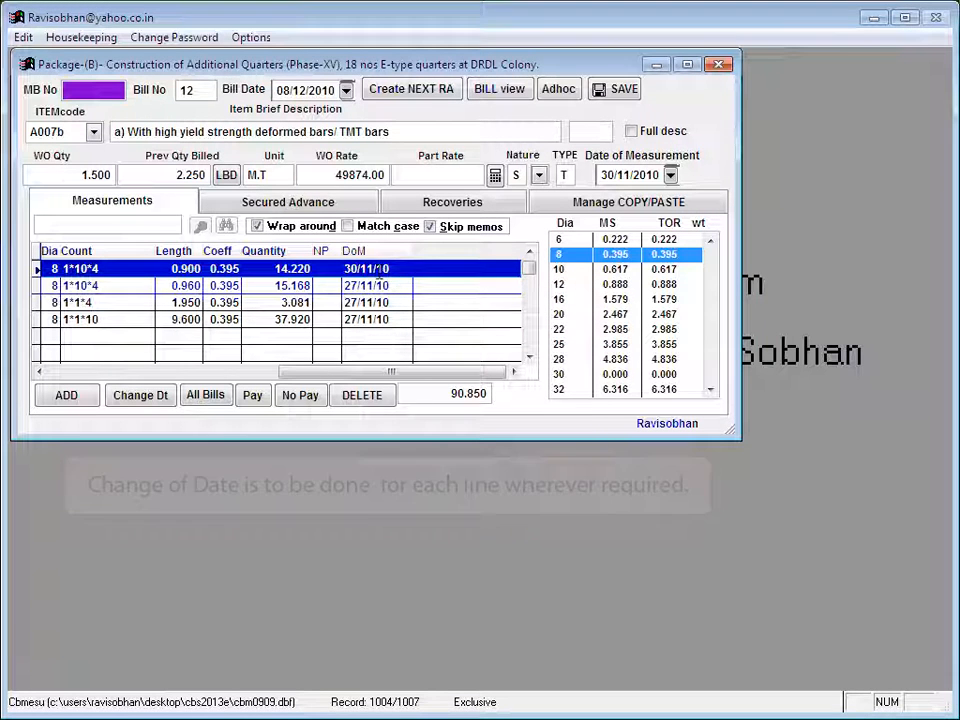
{"action": "left_click", "coordinate": [362, 396]}
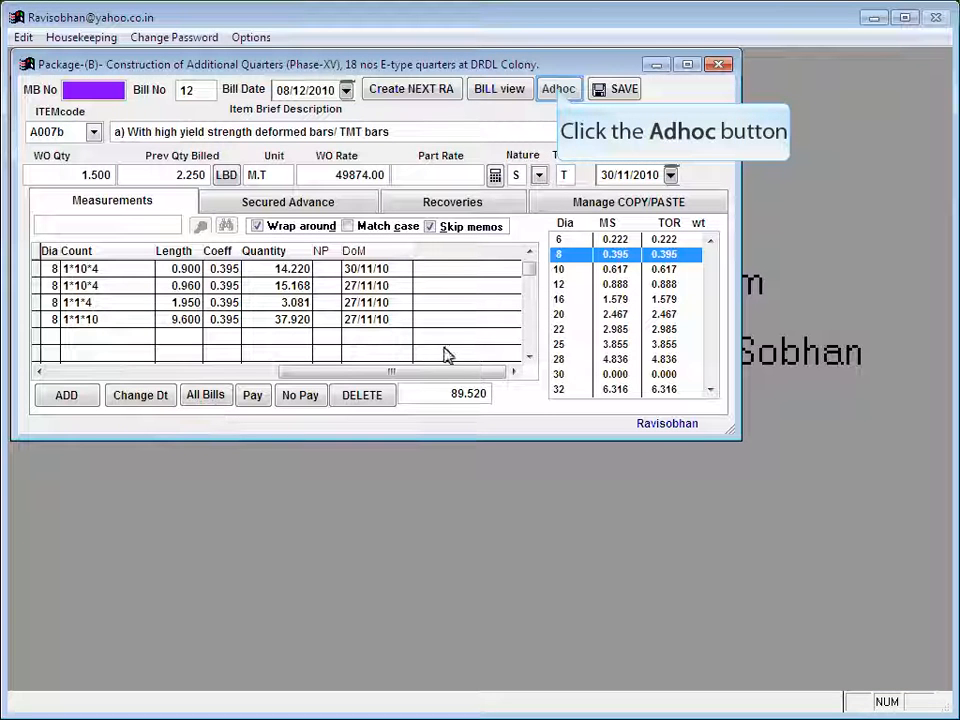
Generate and preview the adhoc bill on Rs 20.00 lakhs, recommending 75% (Rs 15.00 lakhs)
{"action": "left_click", "coordinate": [558, 88]}
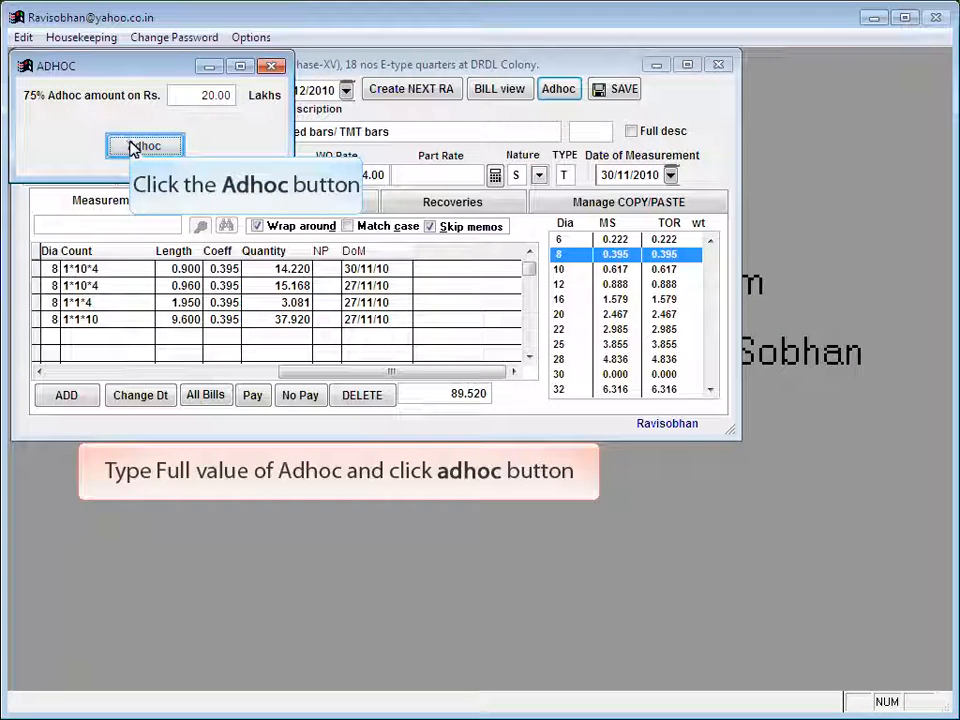
{"action": "left_click", "coordinate": [146, 144]}
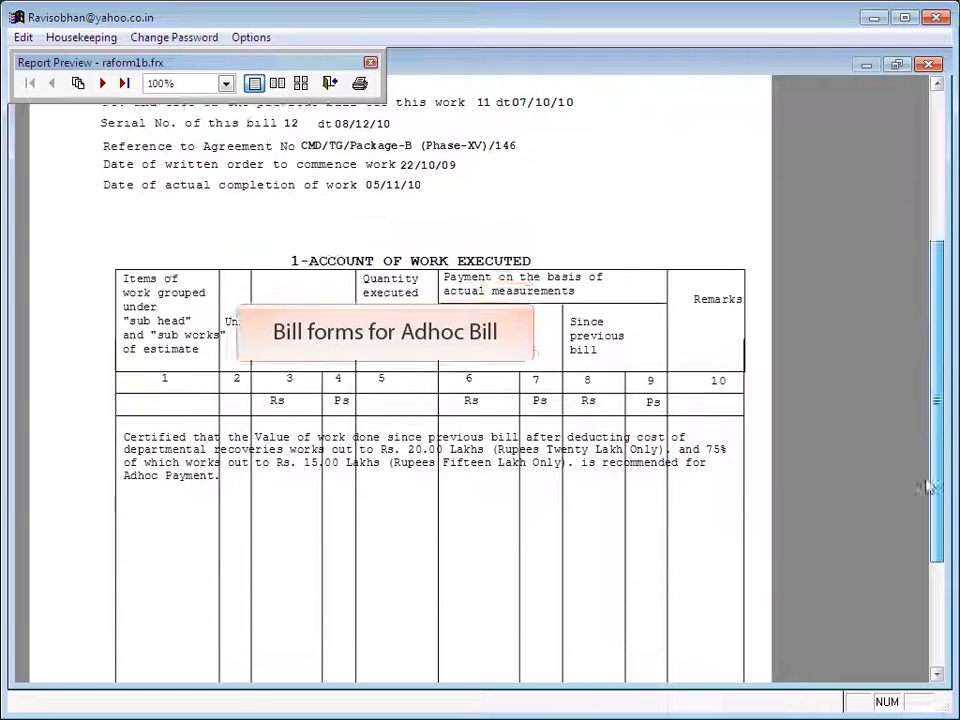
{"action": "scroll", "scroll_direction": "down", "scroll_amount": 3}
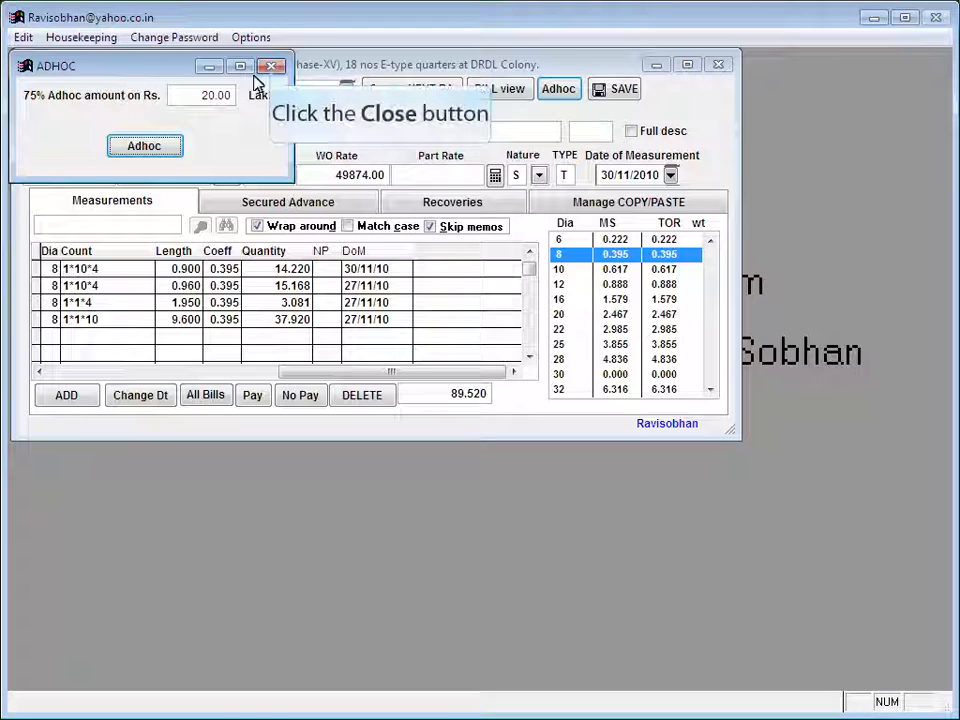
{"action": "left_click", "coordinate": [264, 68]}
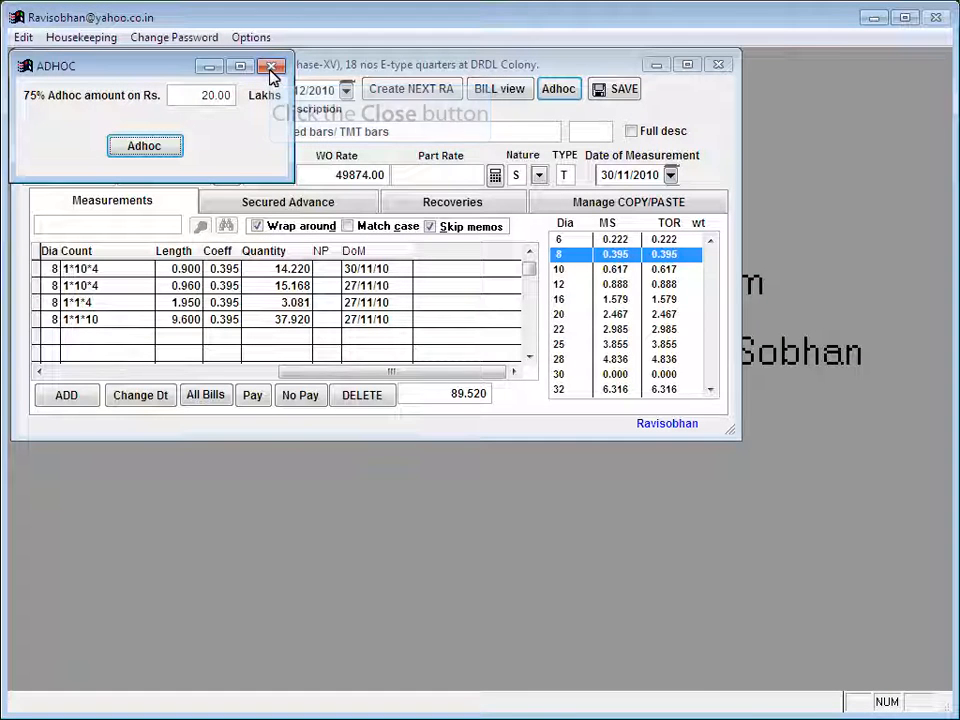
Display the RA bill report with full descriptions, opening on the covering letter to Accounts
{"action": "left_click", "coordinate": [268, 64]}
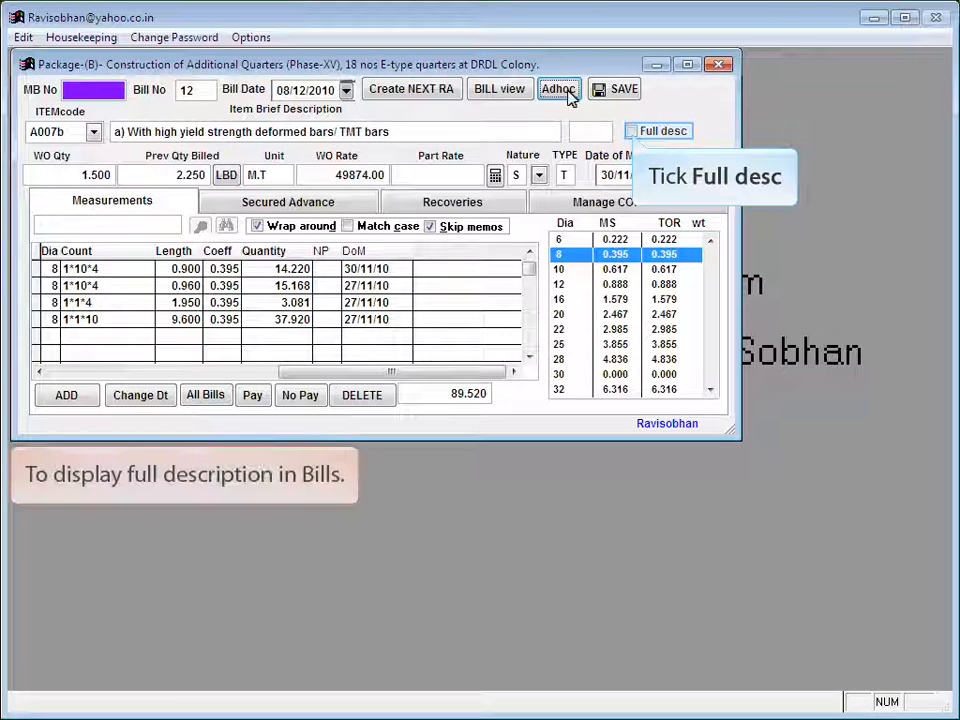
{"action": "mouse_move", "coordinate": [636, 136]}
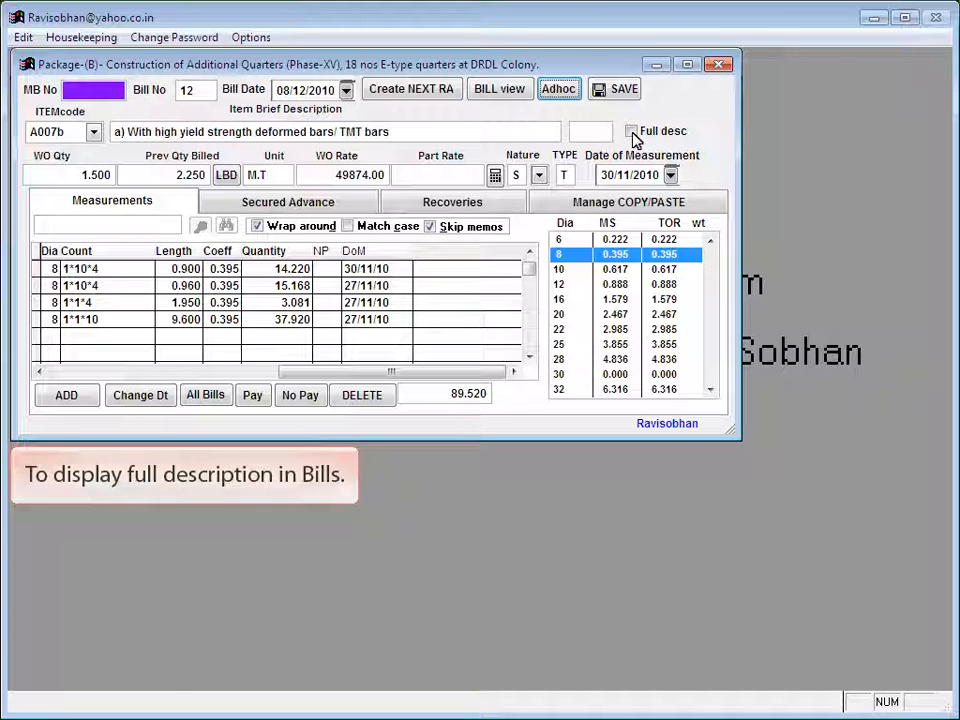
{"action": "mouse_move", "coordinate": [498, 96]}
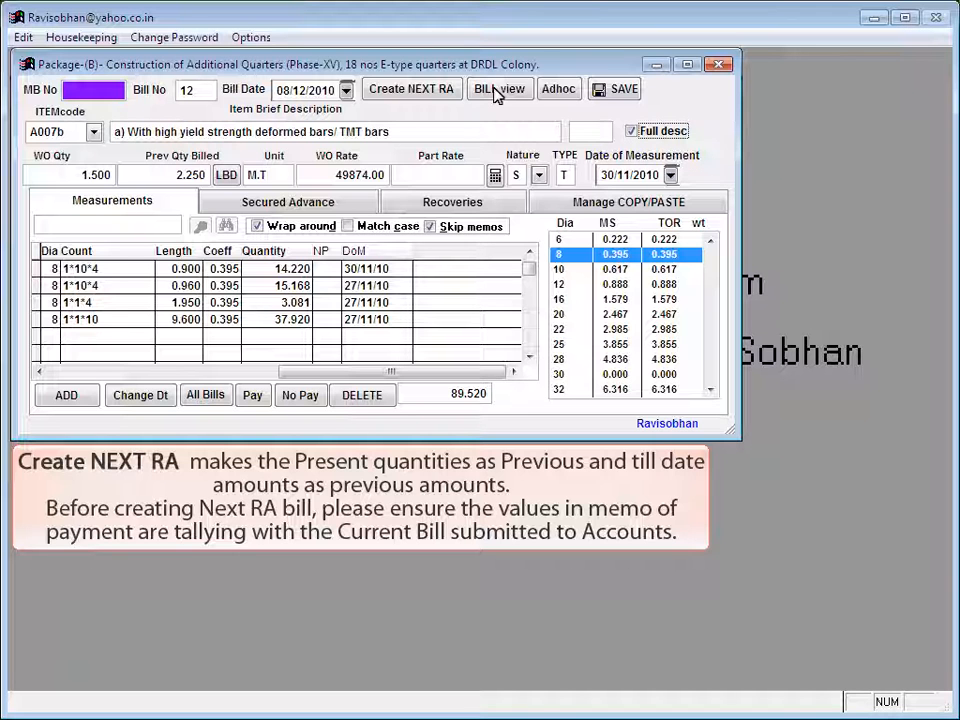
{"action": "left_click", "coordinate": [502, 88]}
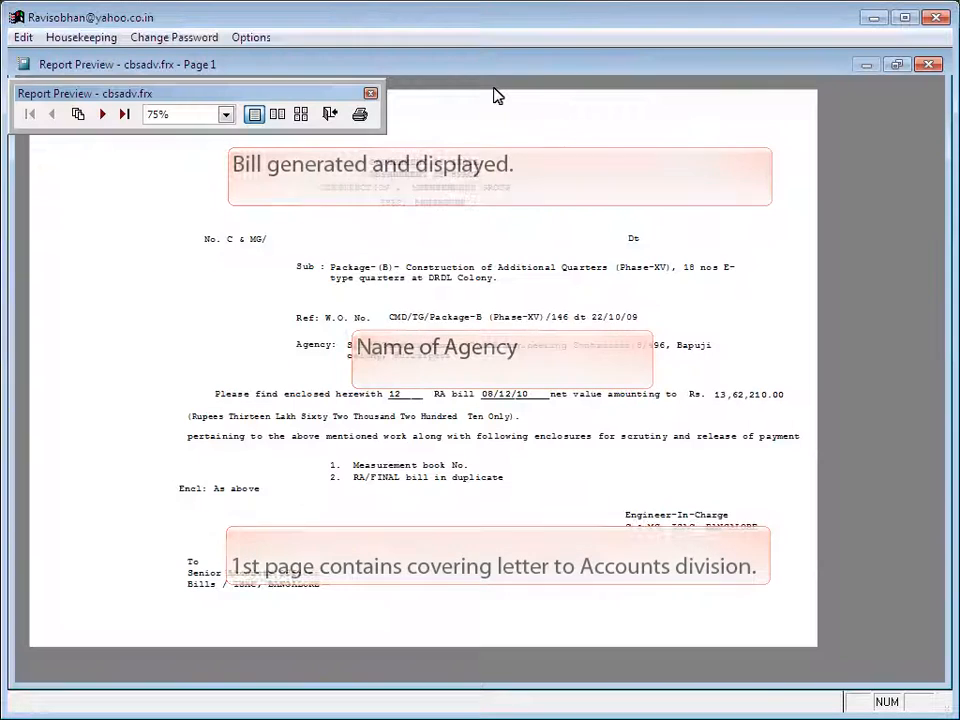